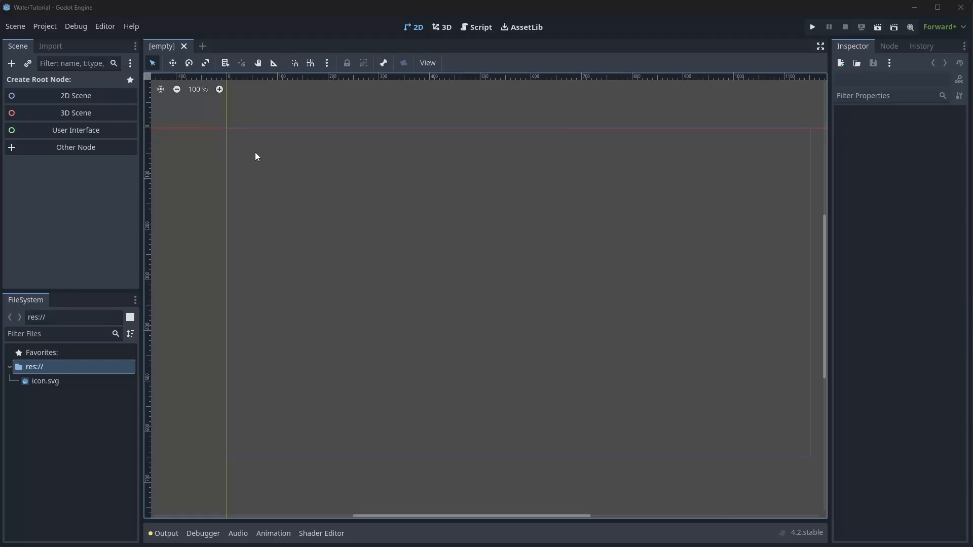
- Add a Sprite2D root named WaterDistortionExample and save as water_distortion_example.tscn
click(11, 63)
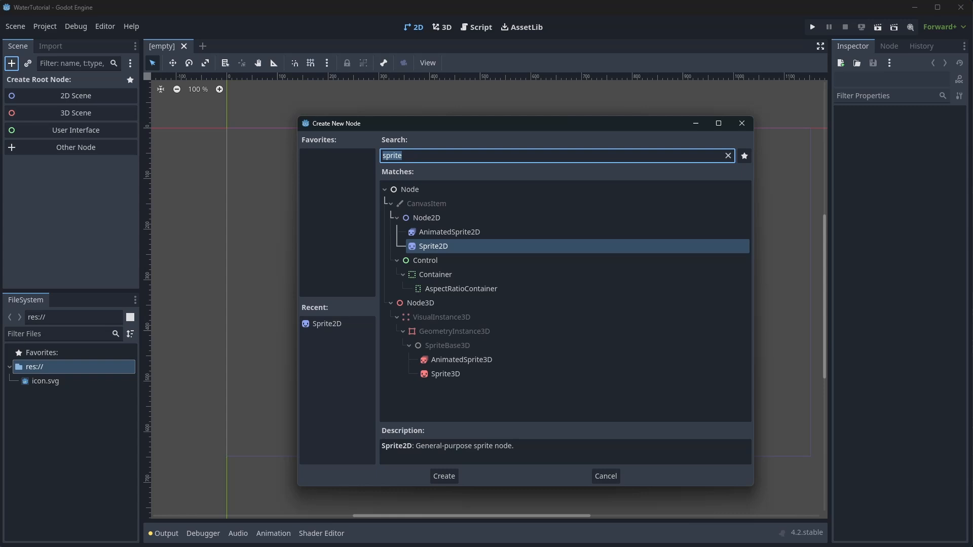
click(443, 477)
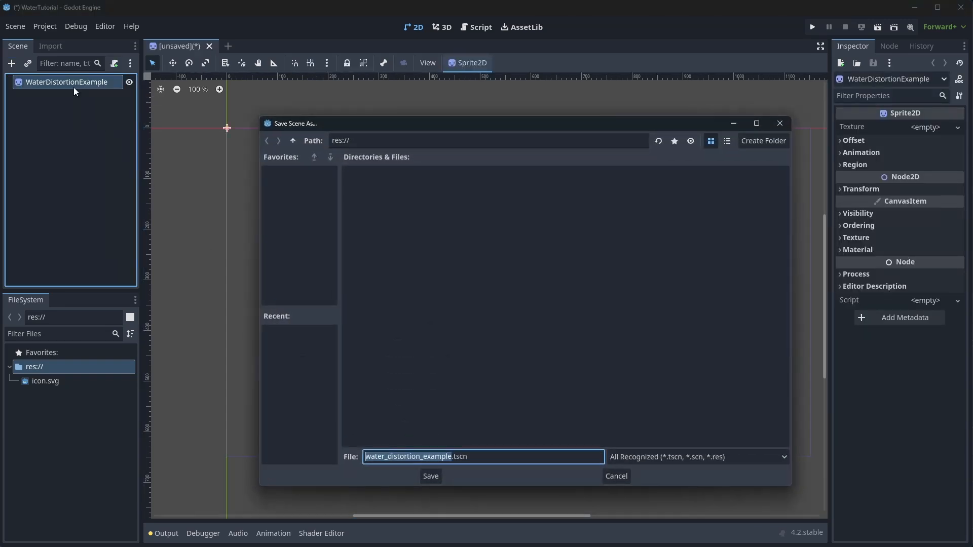
click(430, 476)
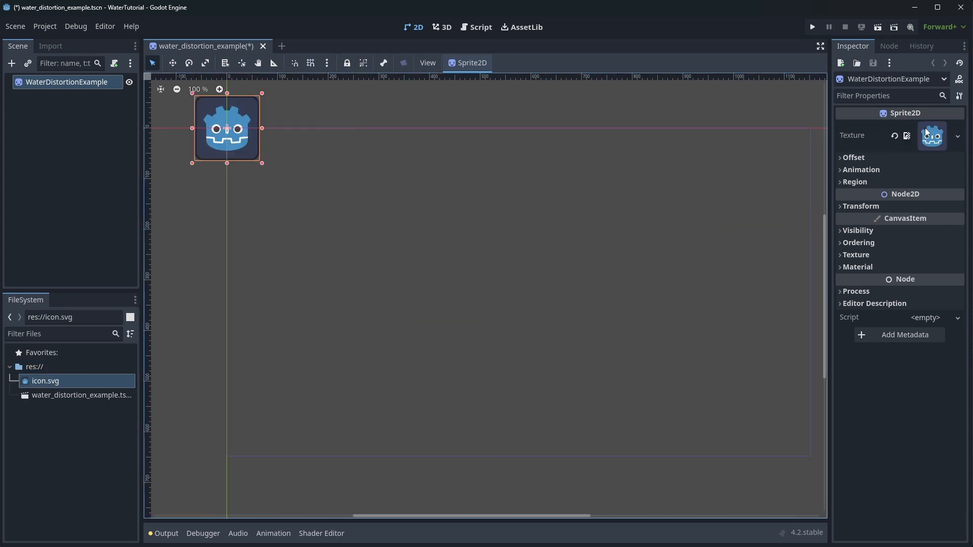
- Assign a new ShaderMaterial with a canvas_item shader to the sprite and edit its code
click(925, 281)
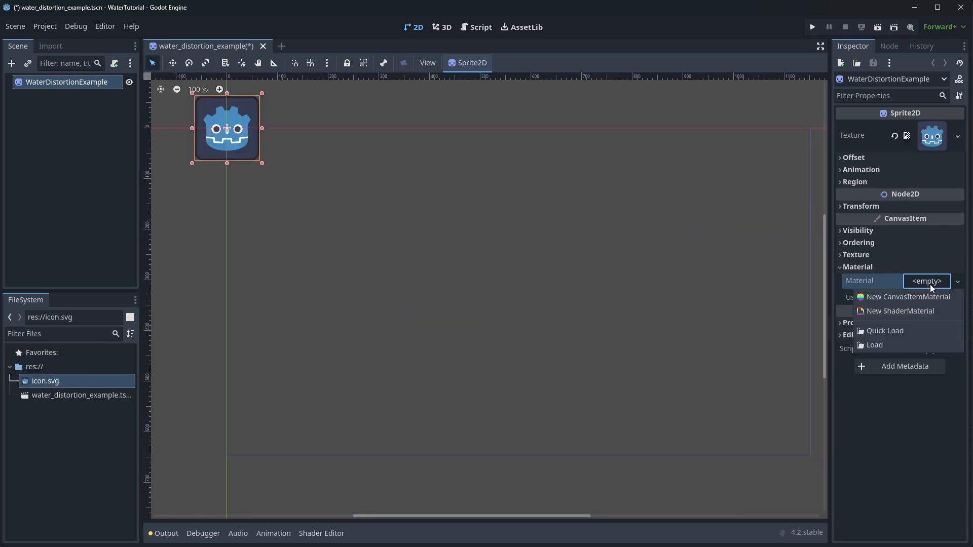
click(906, 297)
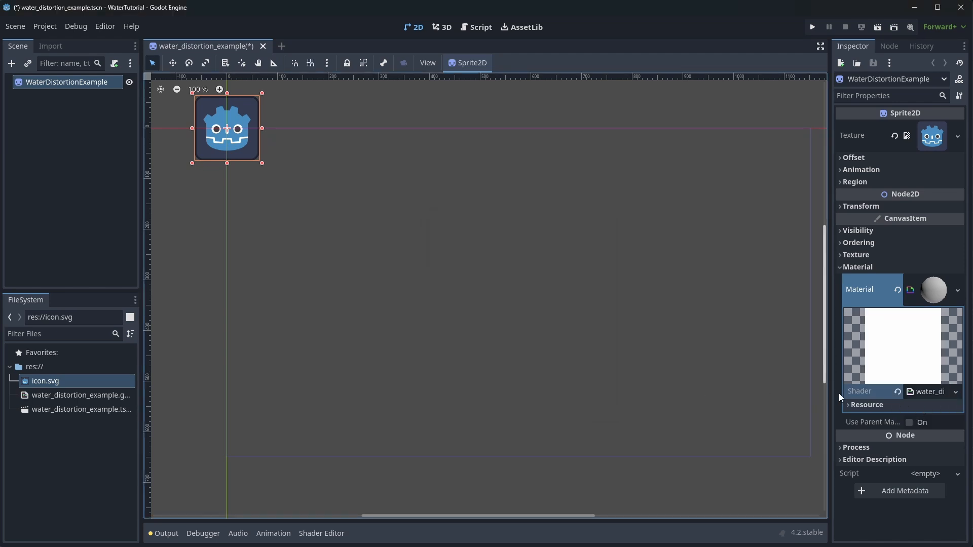
click(321, 537)
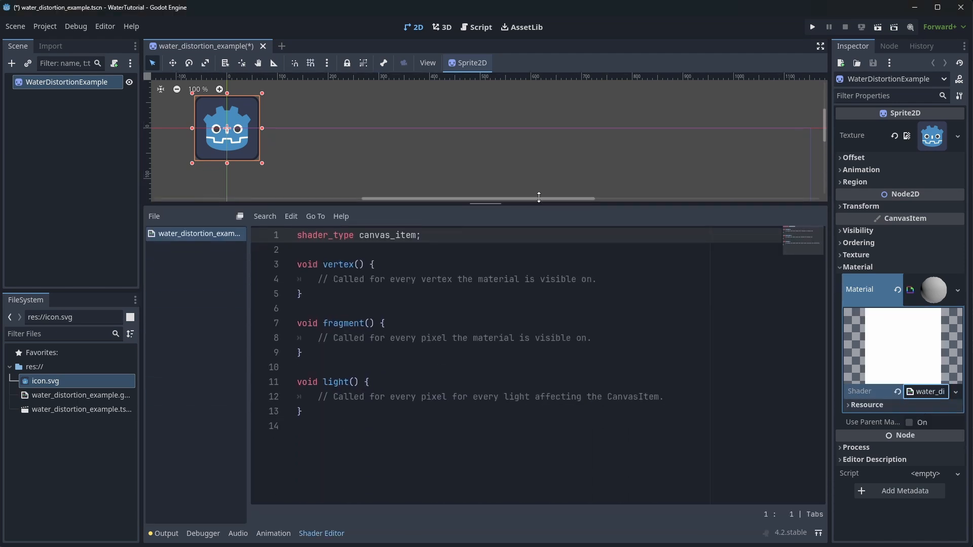
- Write fragment() shifting uv.x by sin wave with frequency 20.0, amplitude 0.02, speed 10.0
key(Ctrl+S)
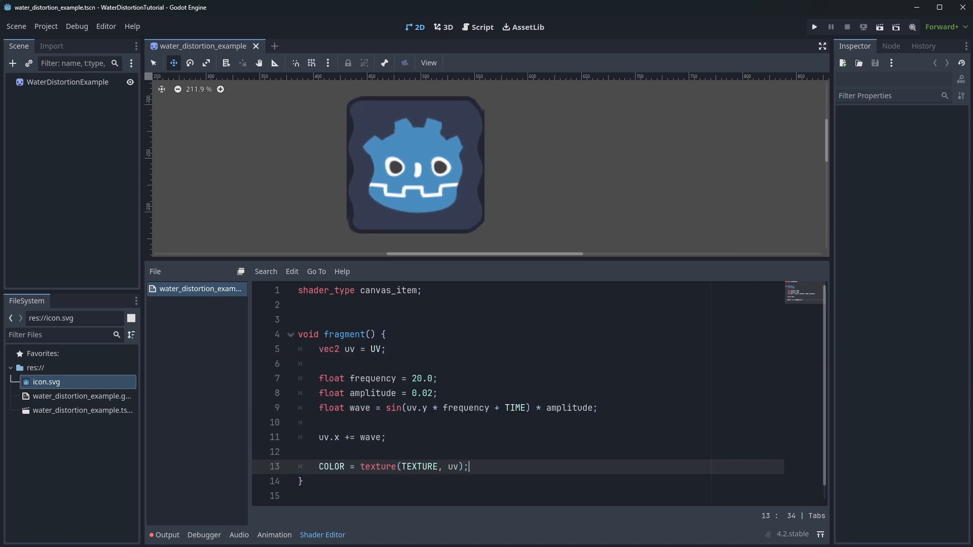
double_click(372, 393)
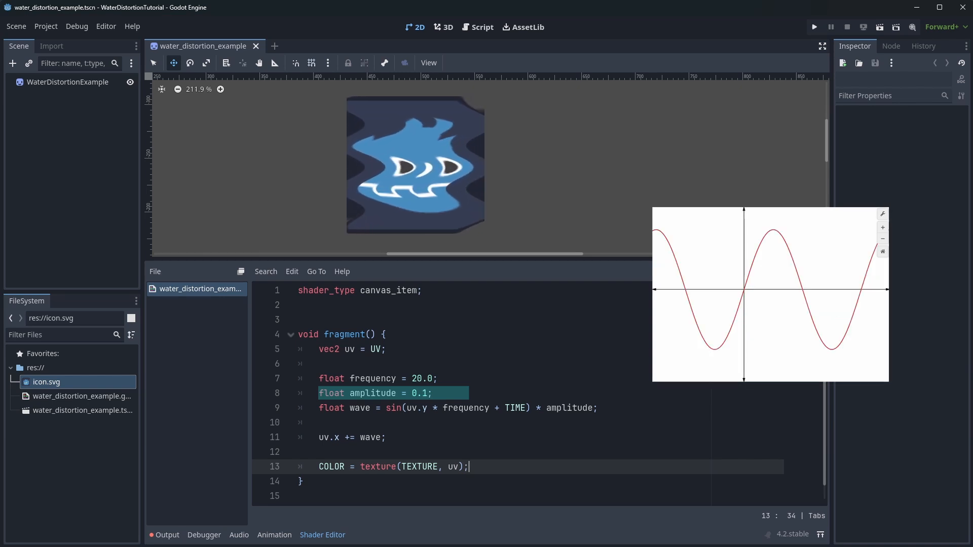
click(372, 378)
text( * speed)
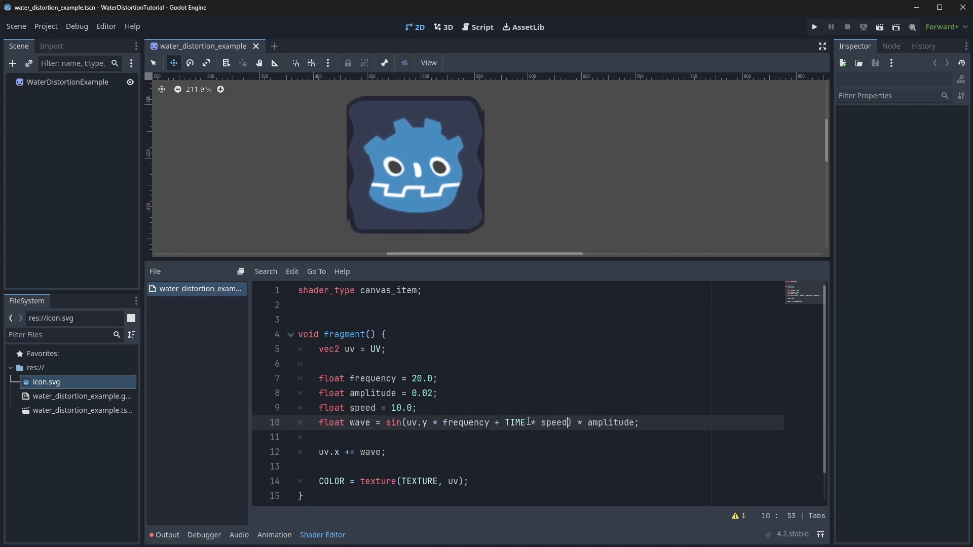
- Set speed to 1.0 and duplicate the wave lines, commenting out the originals
click(403, 407)
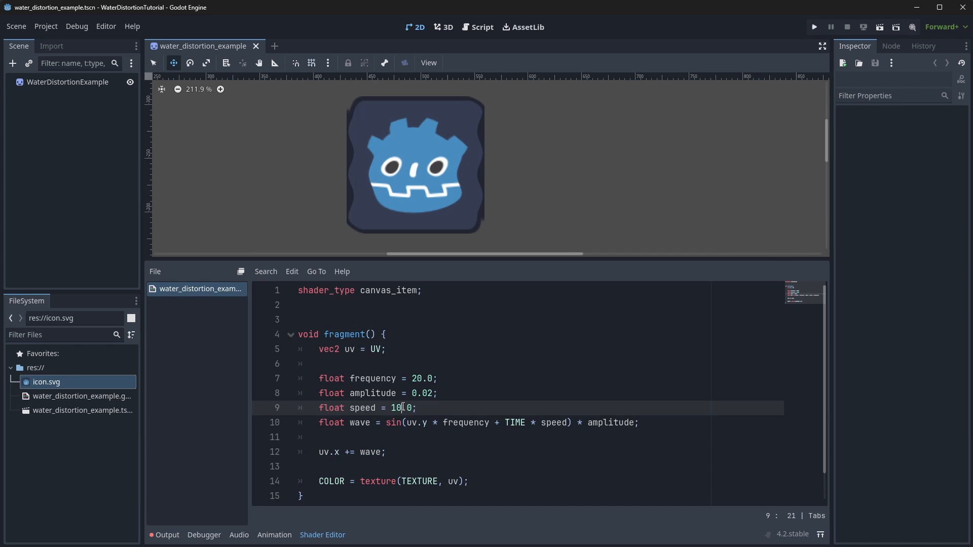
text(1.0)
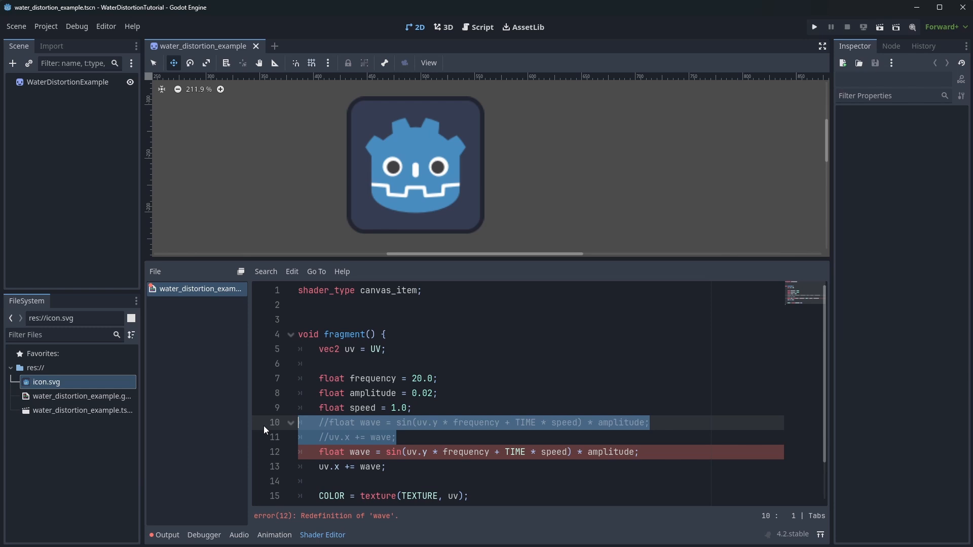
- Make the copy wave2 from uv.x shifting uv.y, and uncomment the original wave lines
click(371, 452)
text(2)
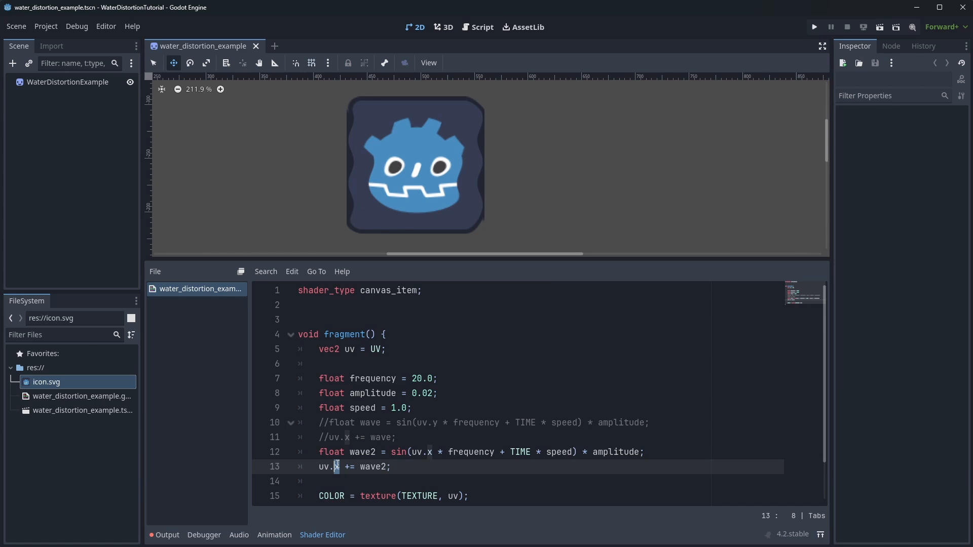
text(y)
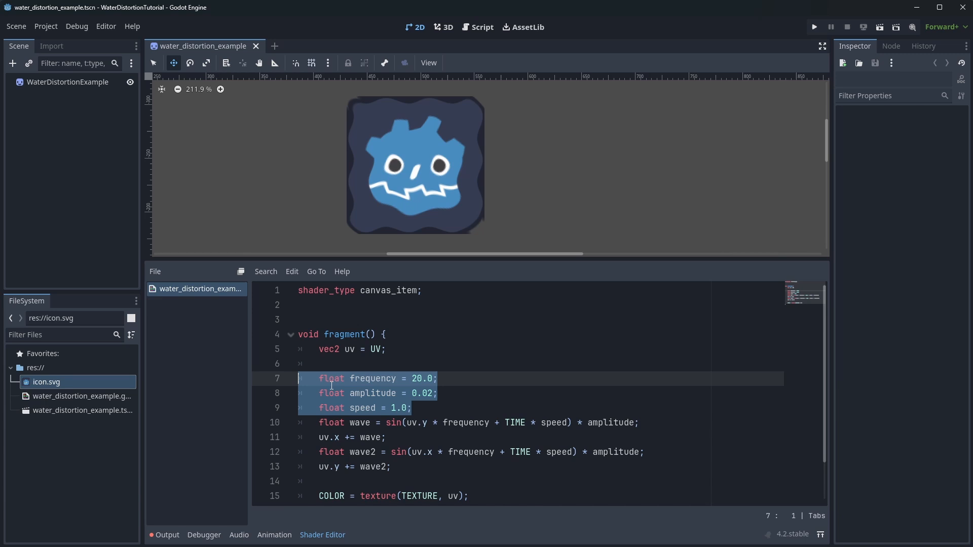
- Use a literal 10.0 frequency in the first wave and cos instead of sin in wave2
double_click(465, 423)
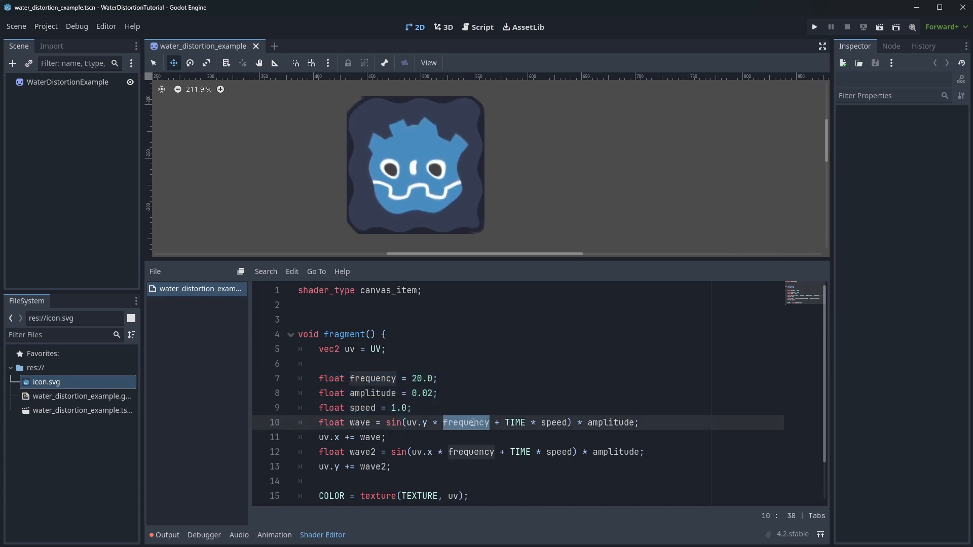
text(10.0)
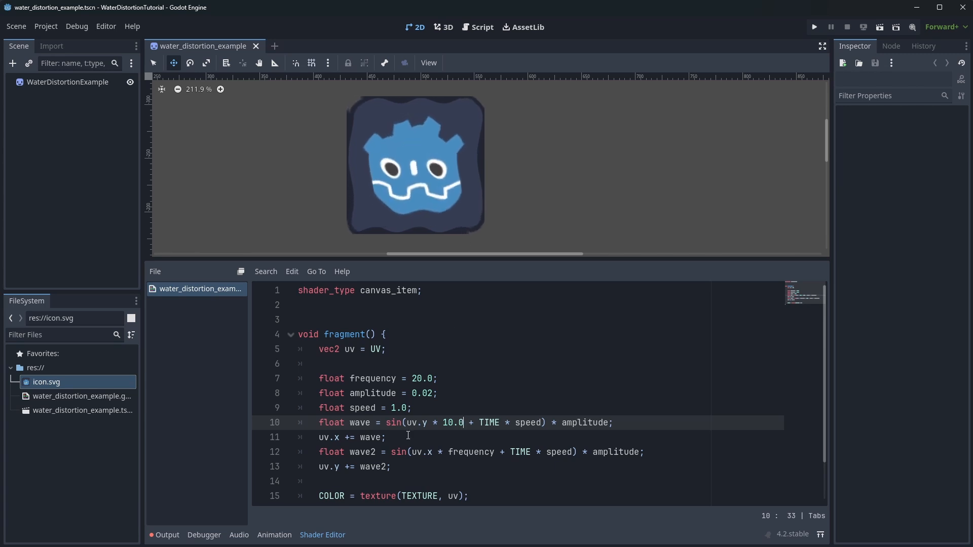
text(cos)
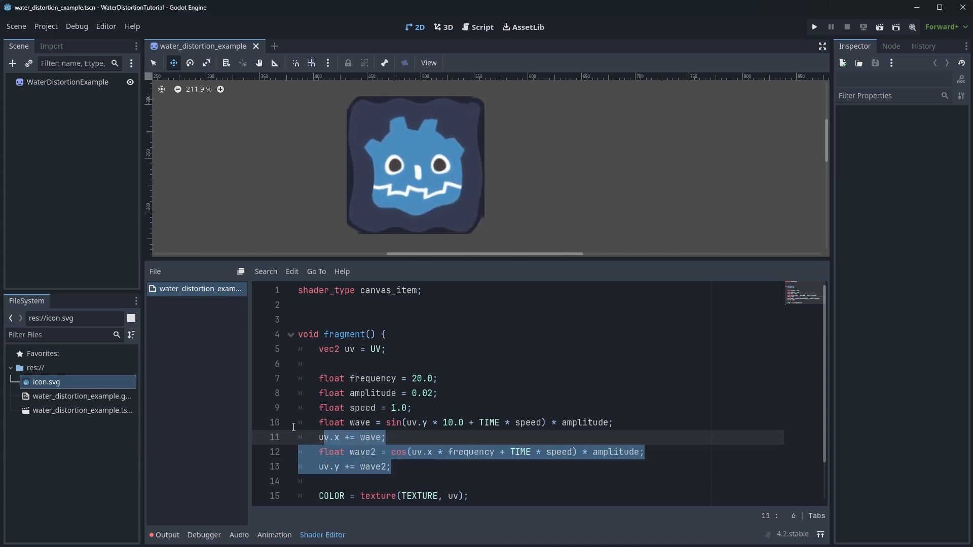
- Declare uniform frequency 20.0, intensity 0.01, speed 0.9 and view them as Shader Parameters on the sprite
click(373, 423)
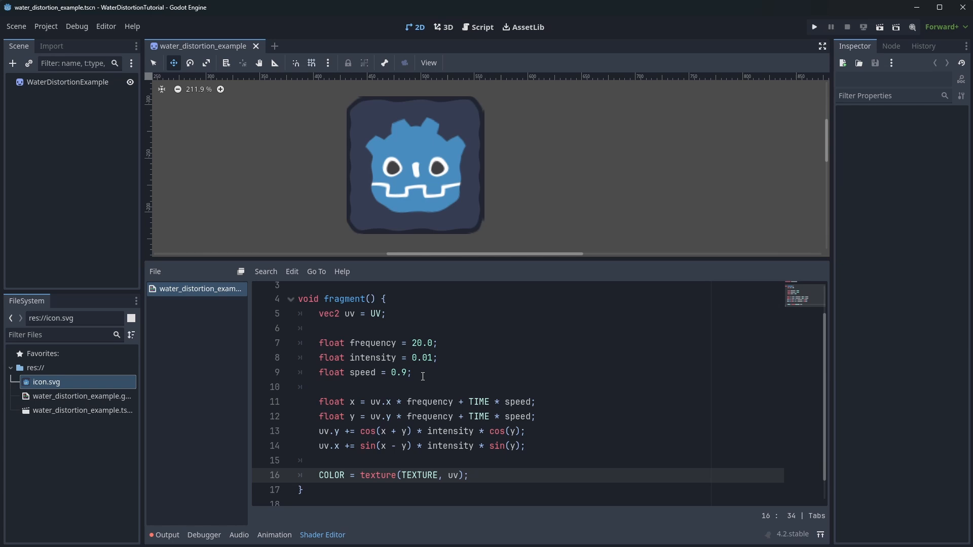
scroll(up, 3)
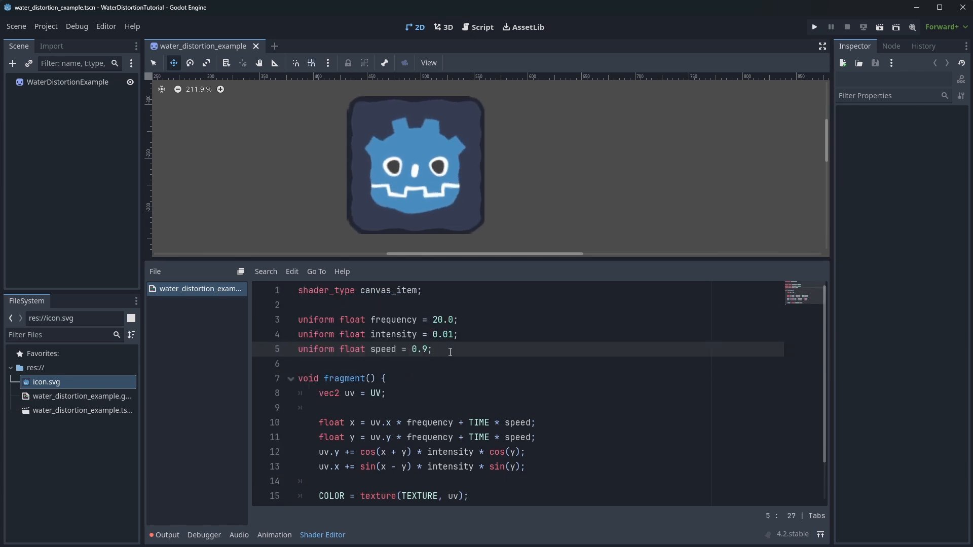
click(67, 82)
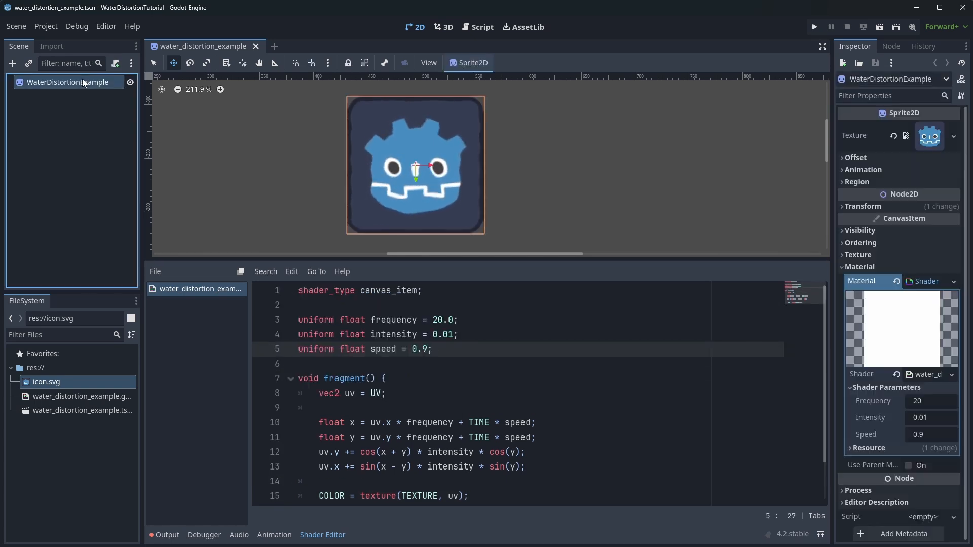